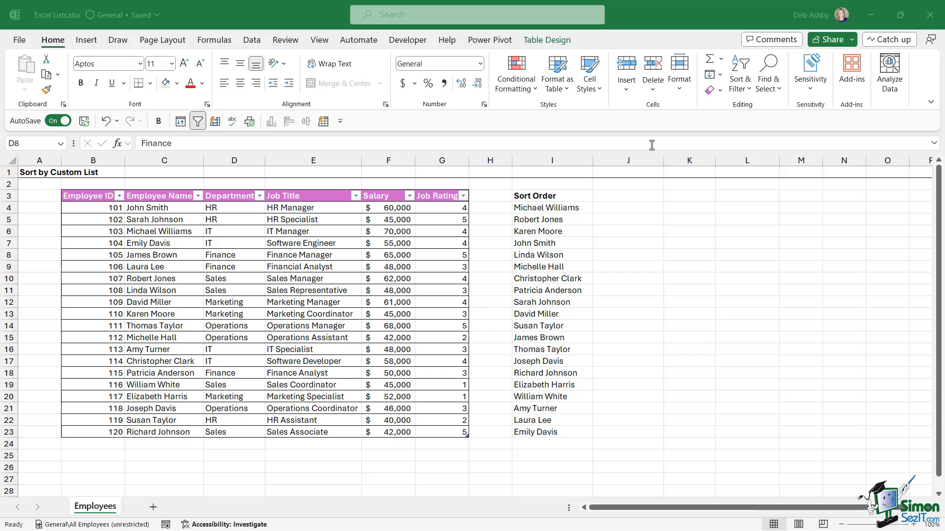
Review the Employee table cells: Employee IDs, Department and Job Title entries.
left_click(234, 267)
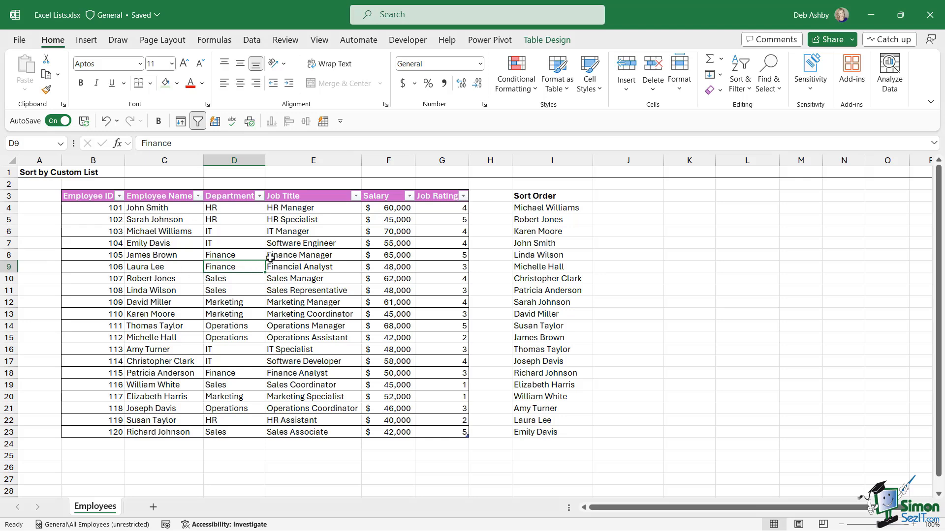
mouse_move(108, 212)
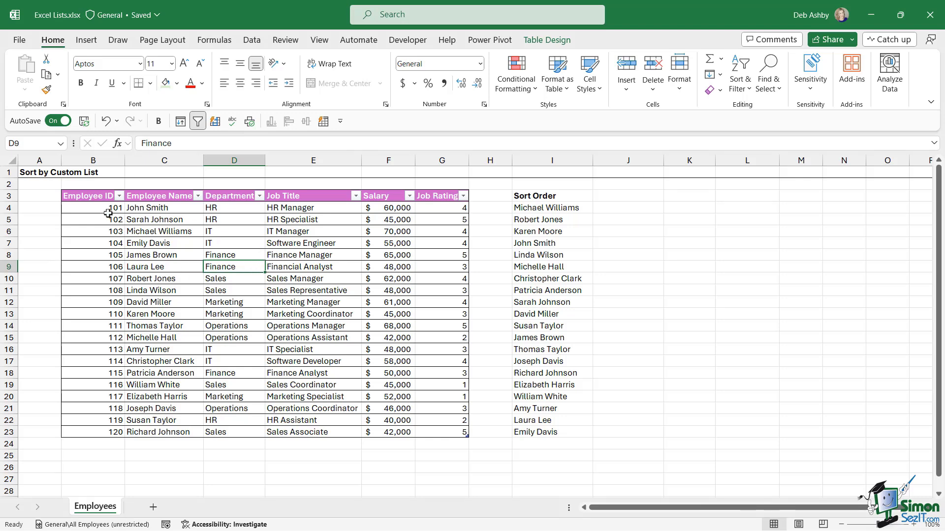
left_click_drag(93, 207, 92, 411)
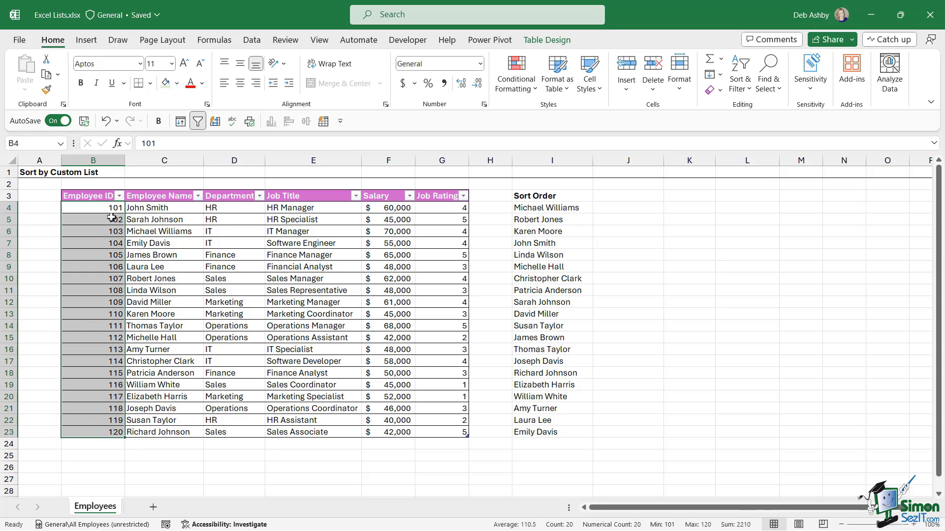
left_click(234, 302)
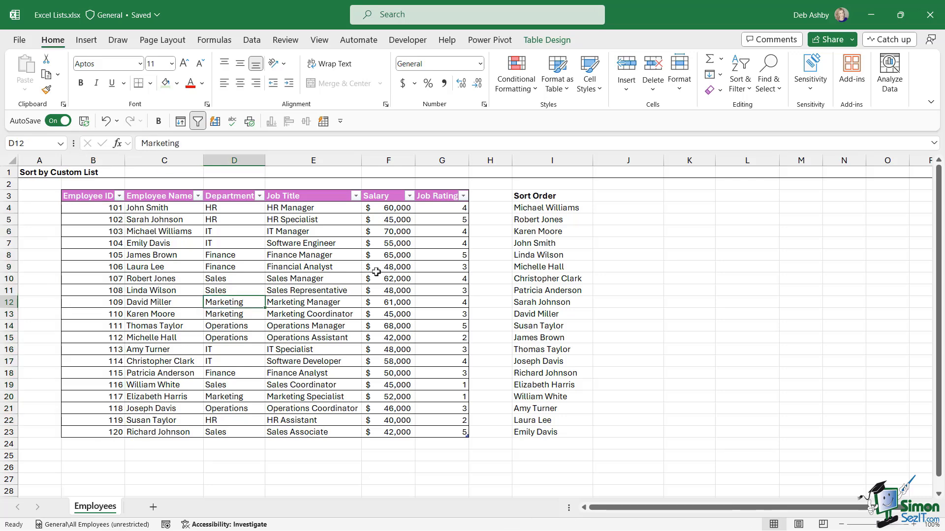
left_click(313, 208)
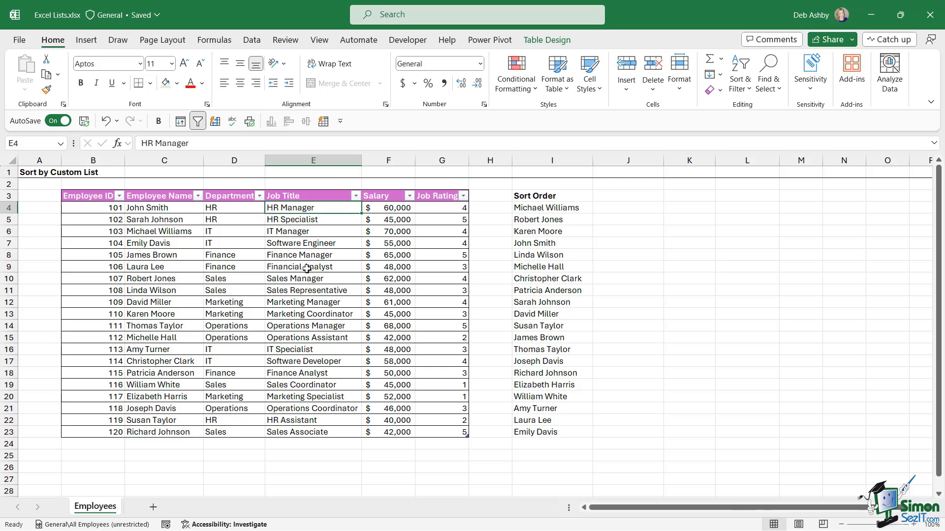
left_click(313, 267)
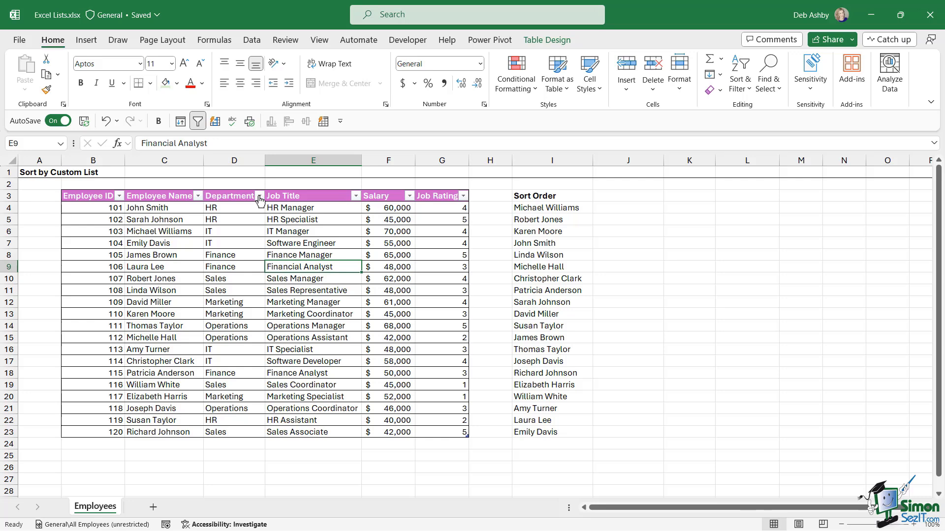
mouse_move(258, 200)
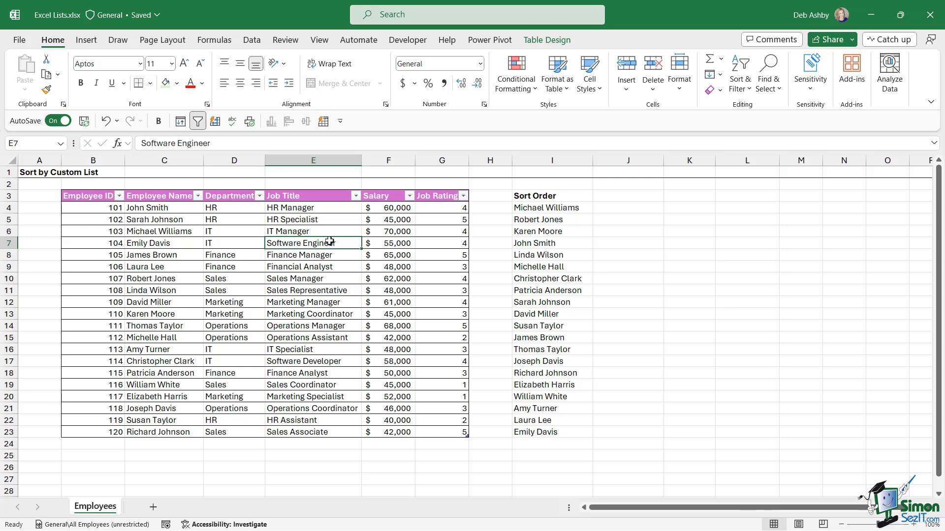
mouse_move(549, 223)
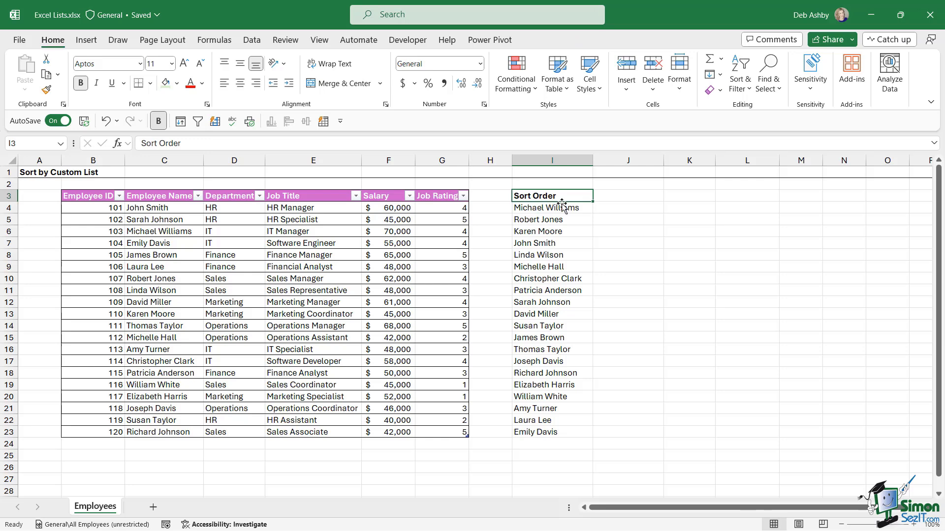
Select the Sort Order names in column I and switch to the File backstage screen.
left_click_drag(551, 208, 551, 372)
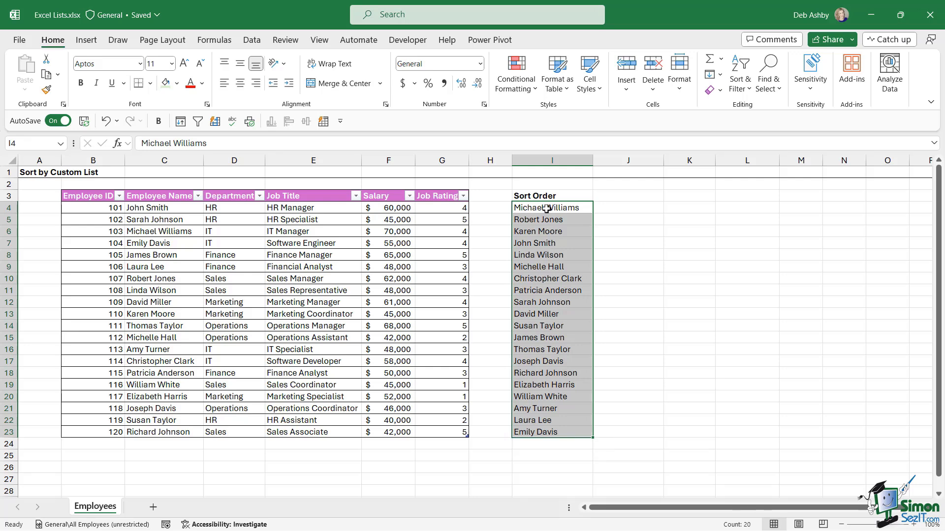
mouse_move(186, 214)
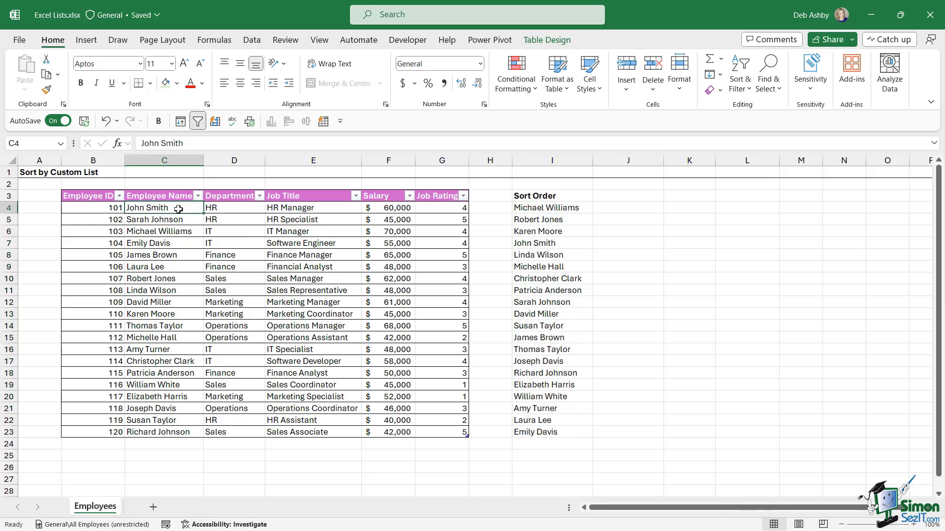
left_click(551, 208)
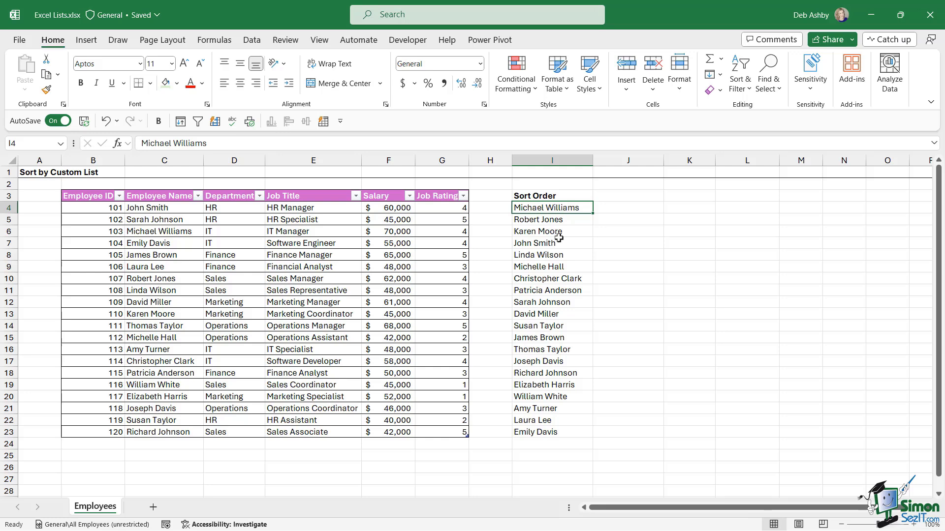
left_click_drag(551, 208, 551, 372)
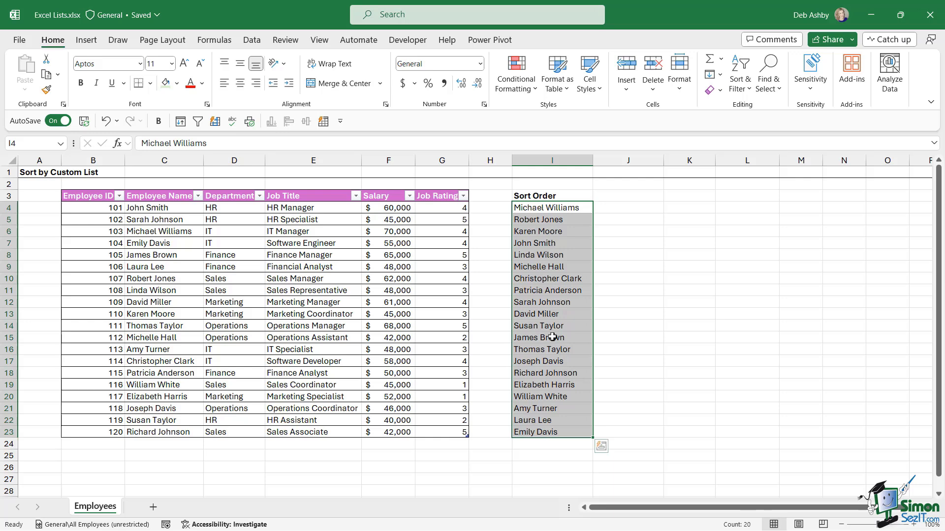
left_click(548, 302)
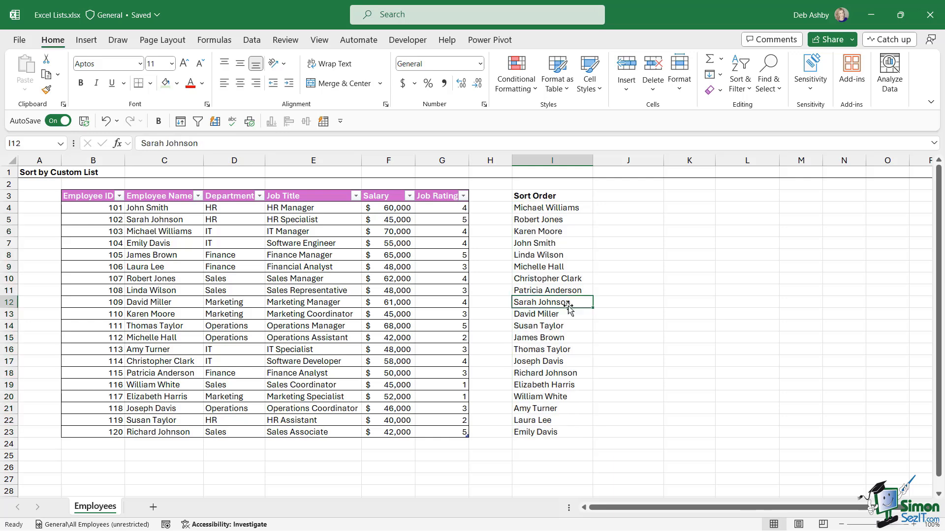
left_click(19, 39)
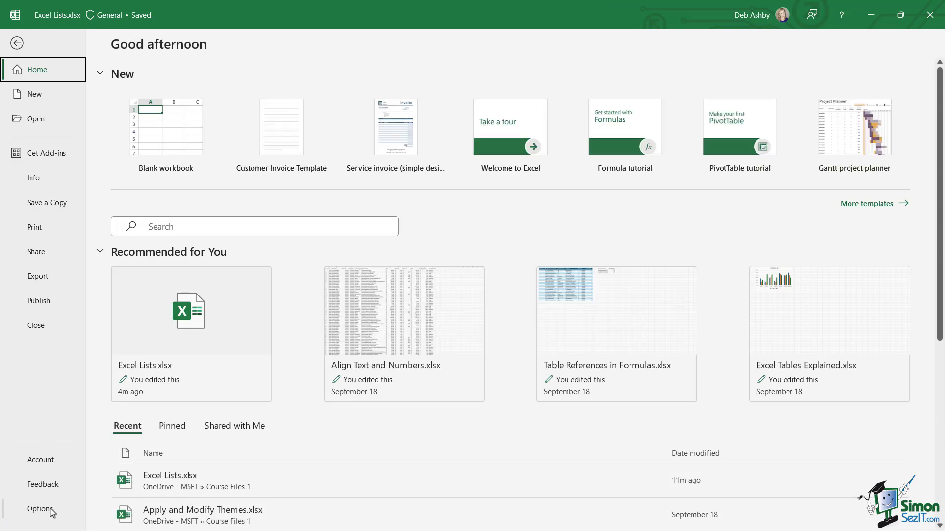
Reach Excel Options > Advanced > General and launch Edit Custom Lists.
left_click(39, 509)
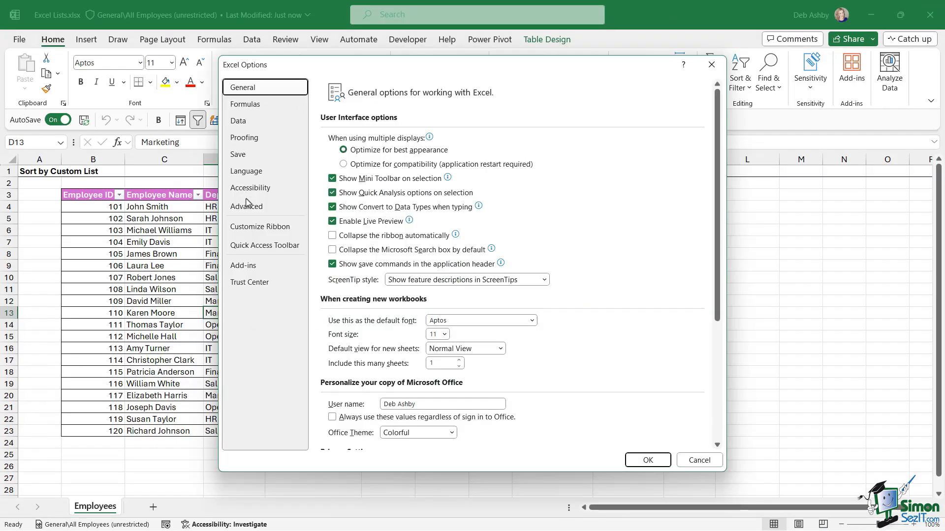
left_click(246, 206)
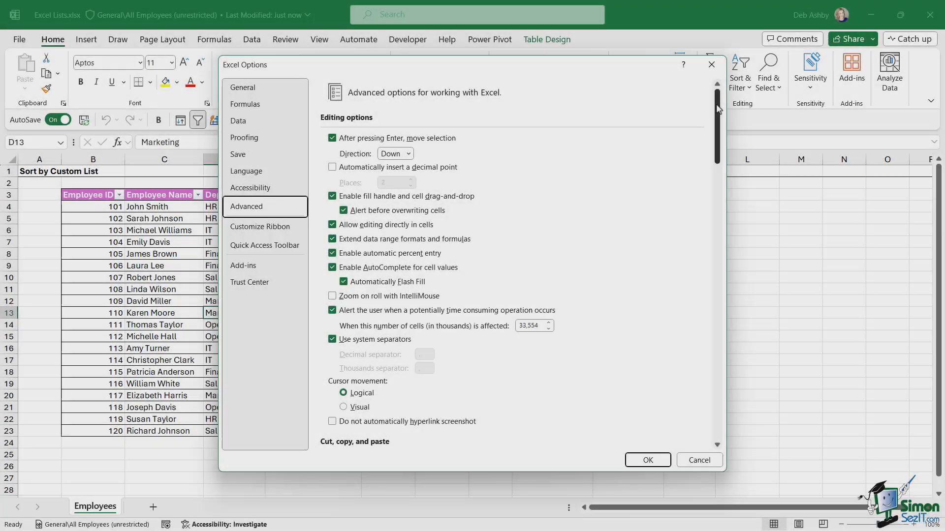
scroll("down", 3)
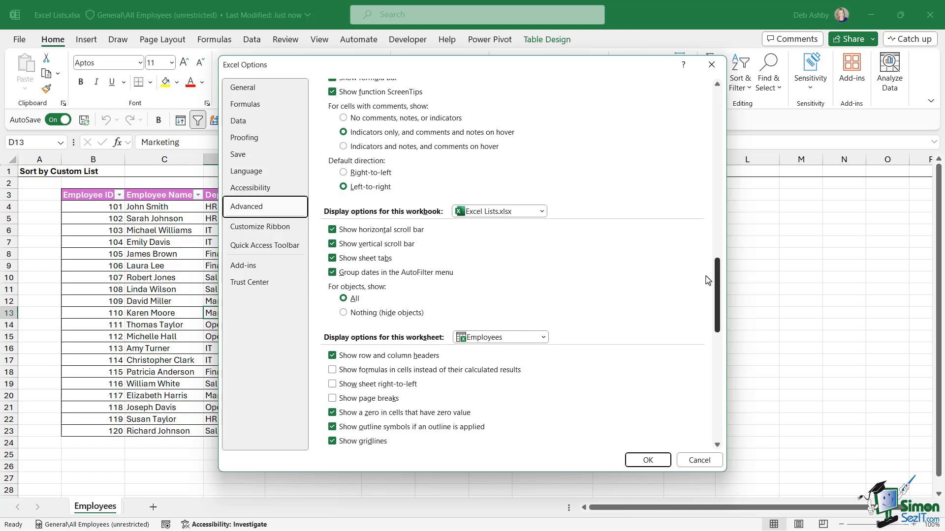
scroll("down", 3)
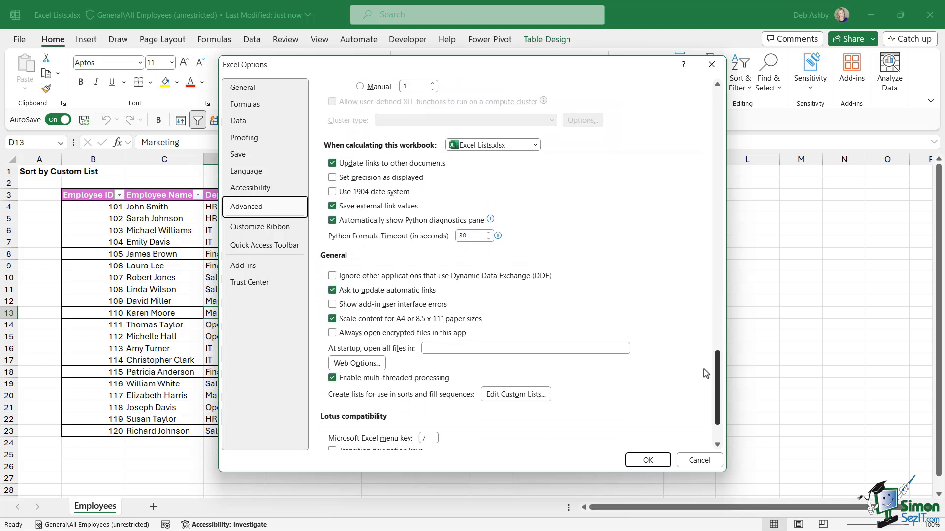
scroll("down", 3)
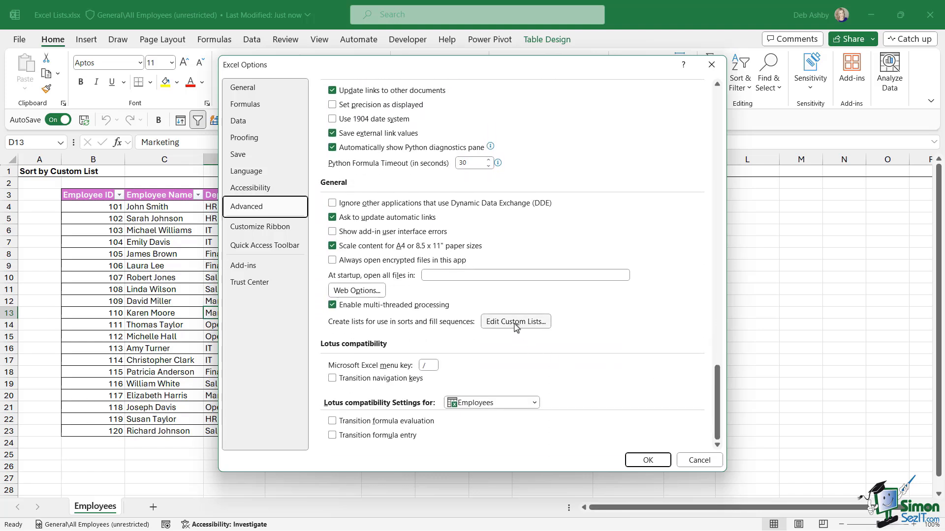
mouse_move(334, 327)
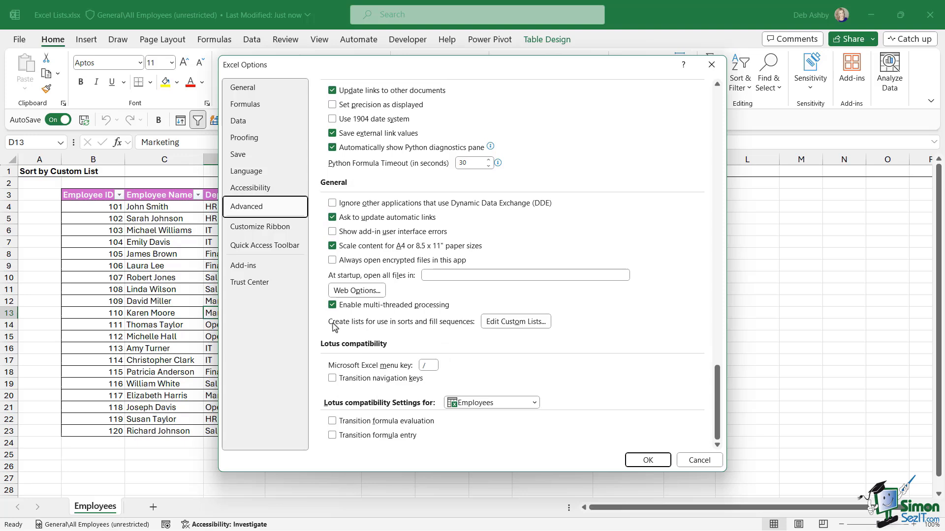
mouse_move(419, 335)
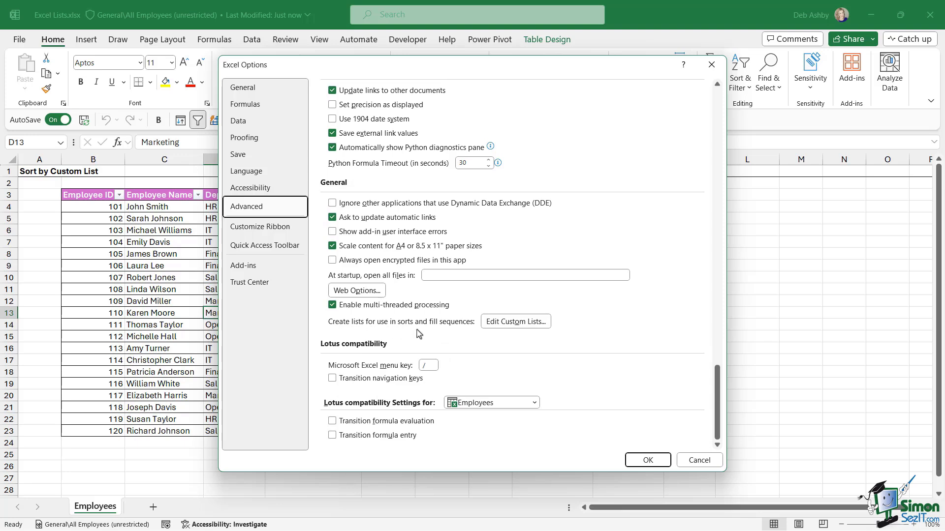
mouse_move(463, 334)
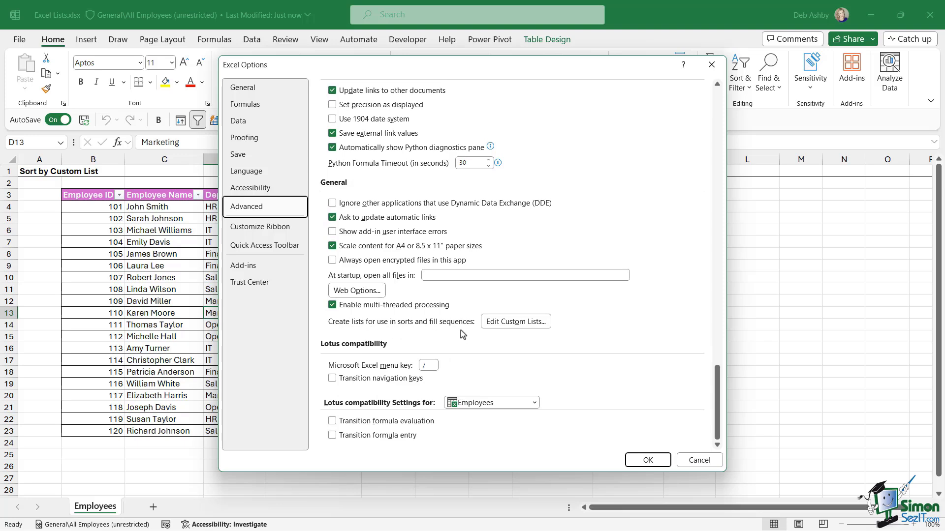
left_click(515, 321)
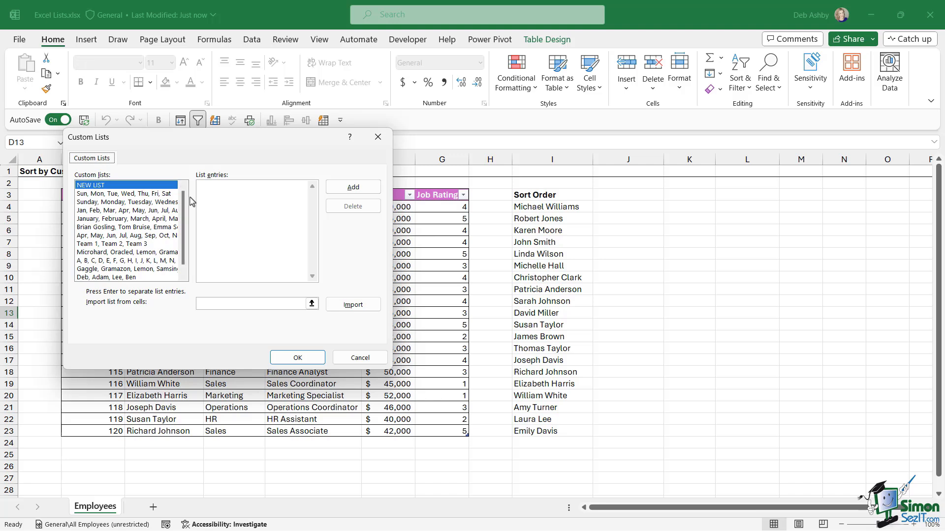
mouse_move(155, 227)
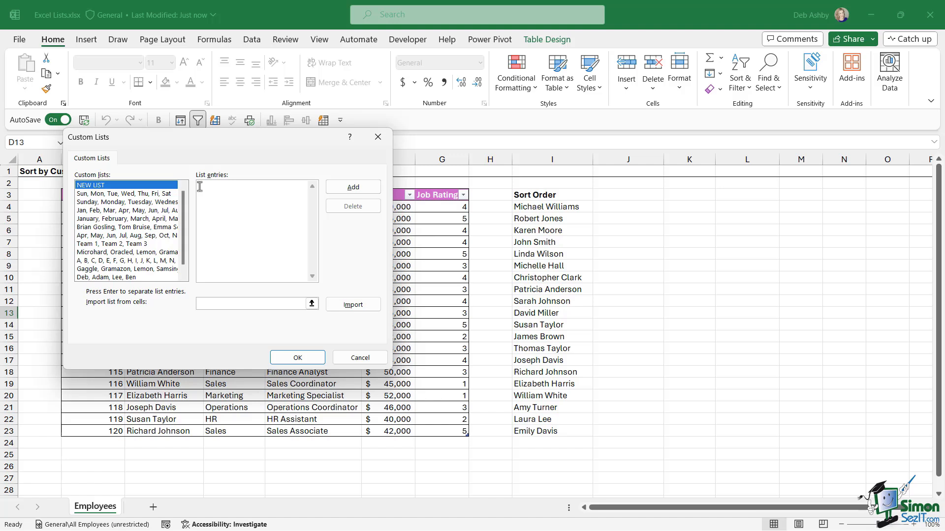
mouse_move(136, 312)
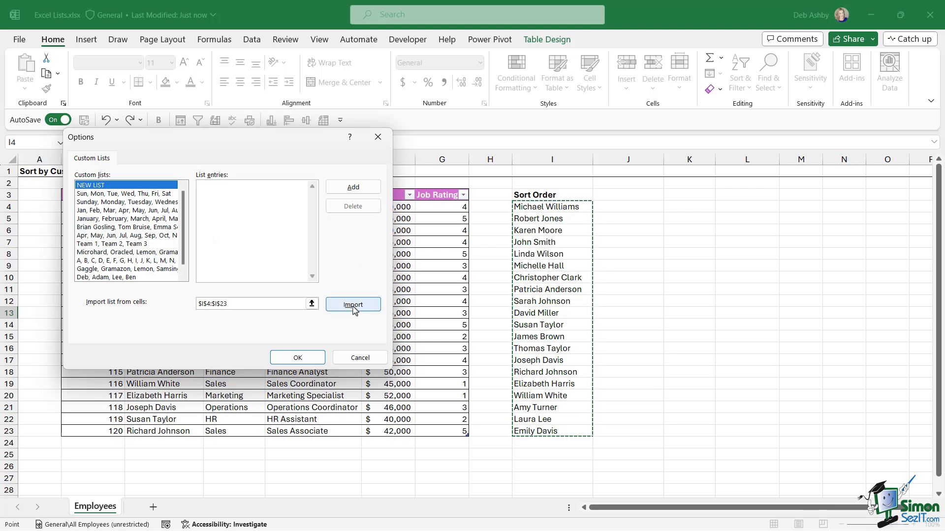
Import $I$4:$I$23 (Michael Williams through Emily Davis) as a new custom list.
left_click(353, 304)
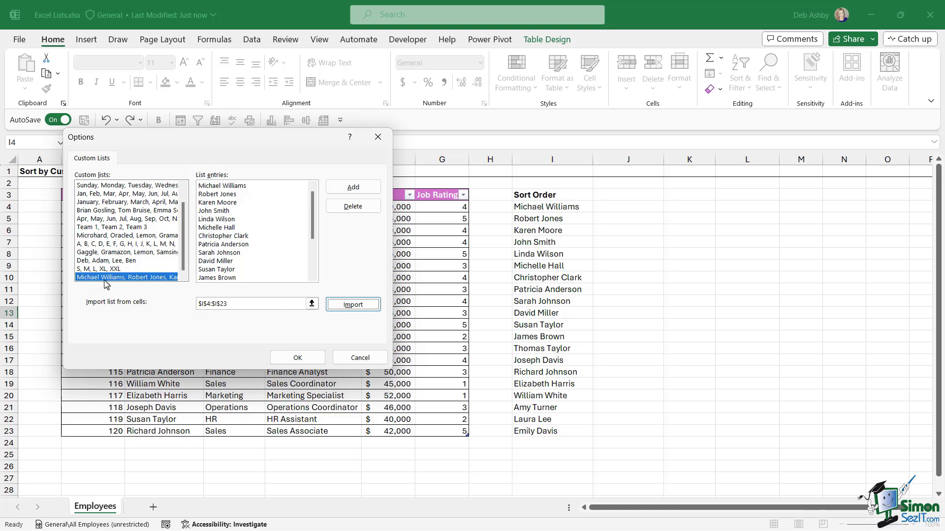
mouse_move(345, 251)
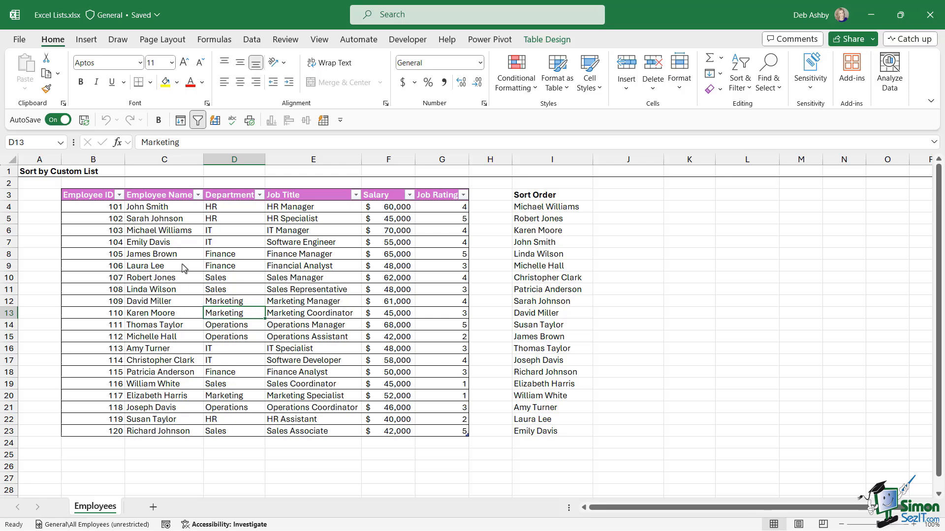
mouse_move(553, 228)
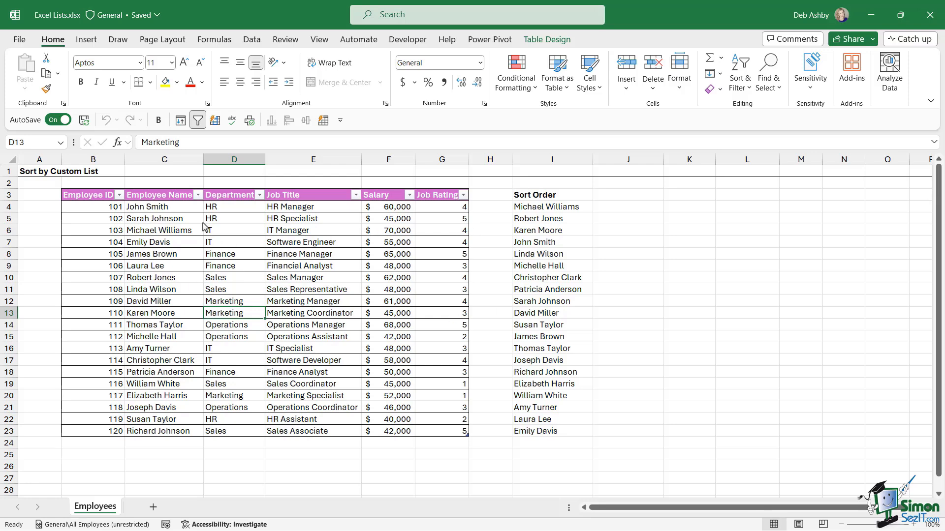
Select a cell in the Employee table and start a Sort from the Data ribbon.
left_click(164, 230)
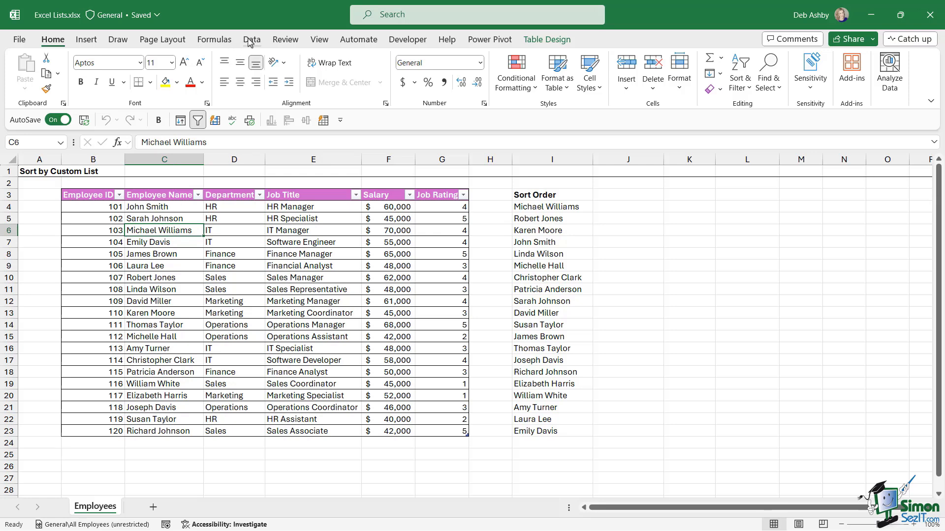
left_click(251, 39)
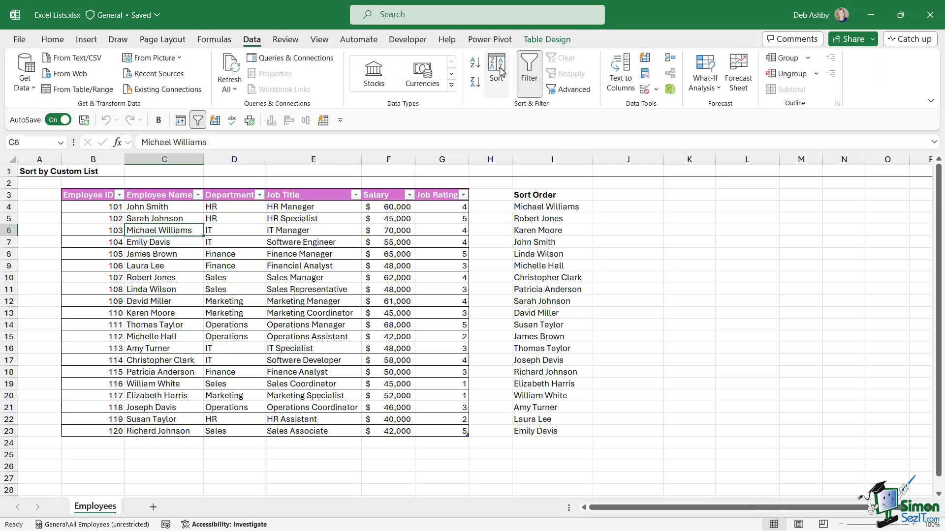
left_click(496, 70)
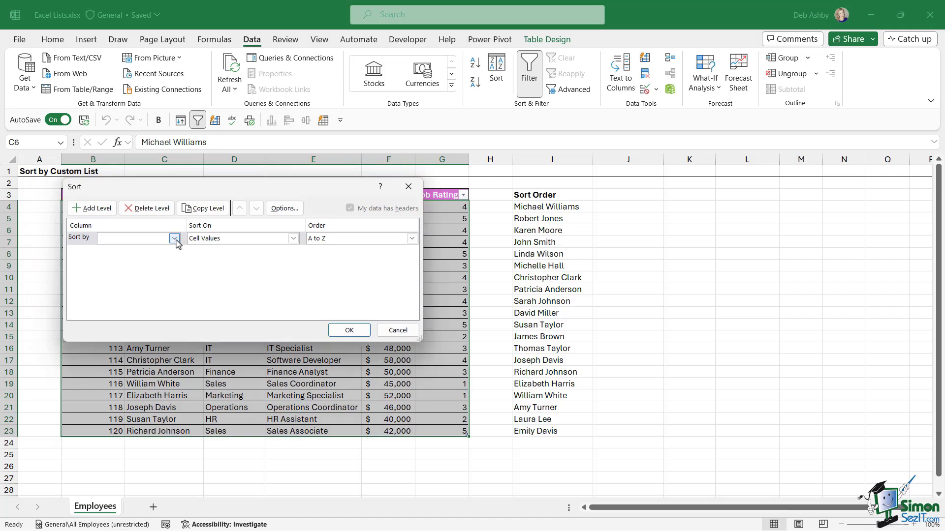
Sort by Employee Name using the imported custom names list as order, then check the result.
left_click(175, 238)
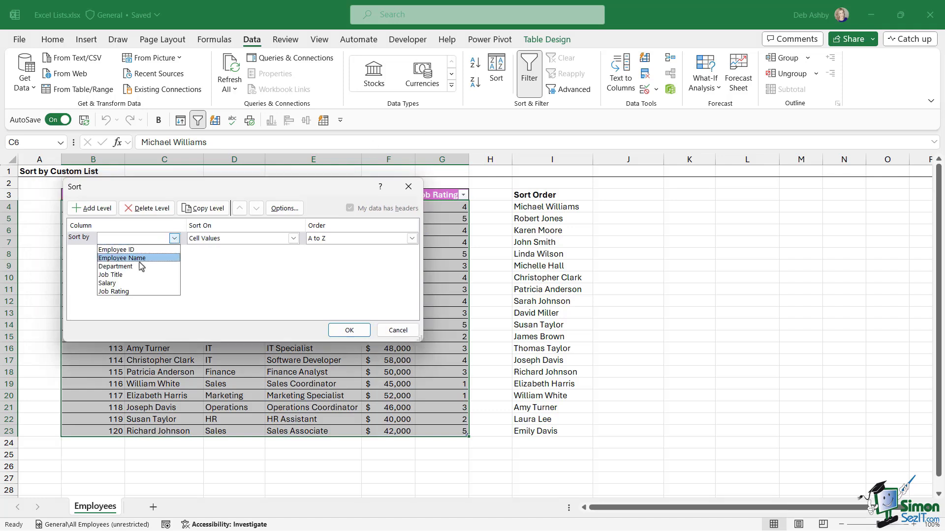
left_click(122, 258)
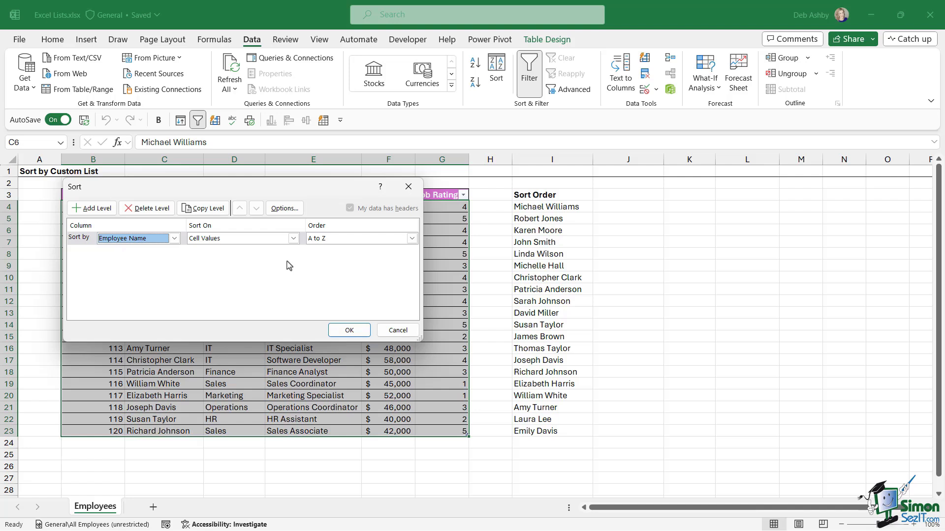
left_click(239, 239)
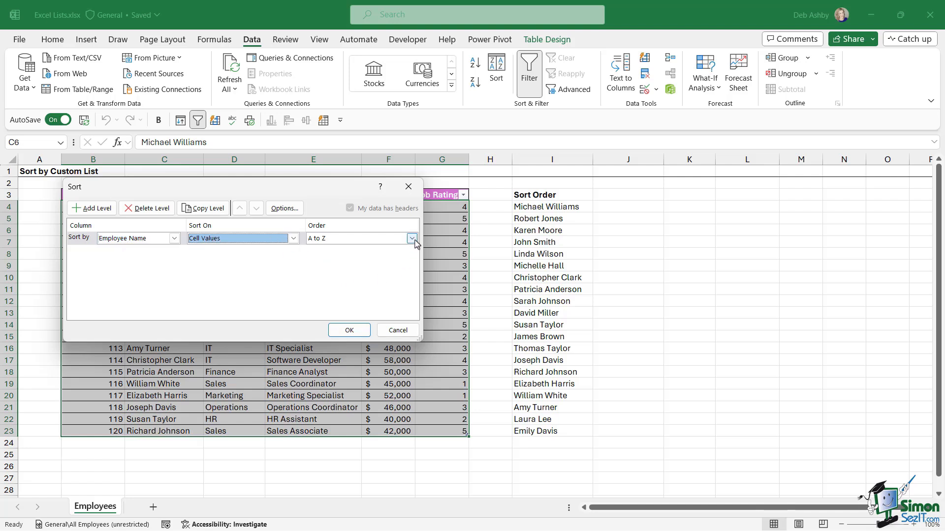
left_click(411, 238)
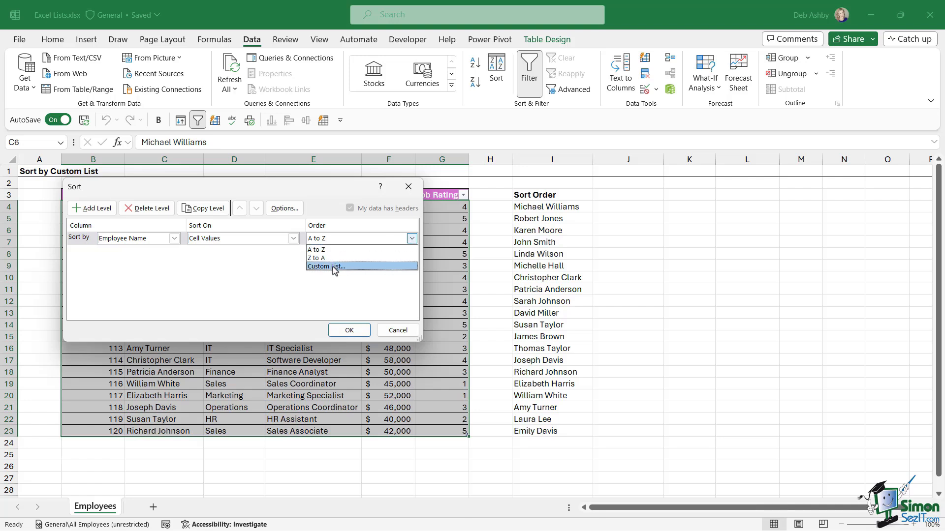
left_click(326, 266)
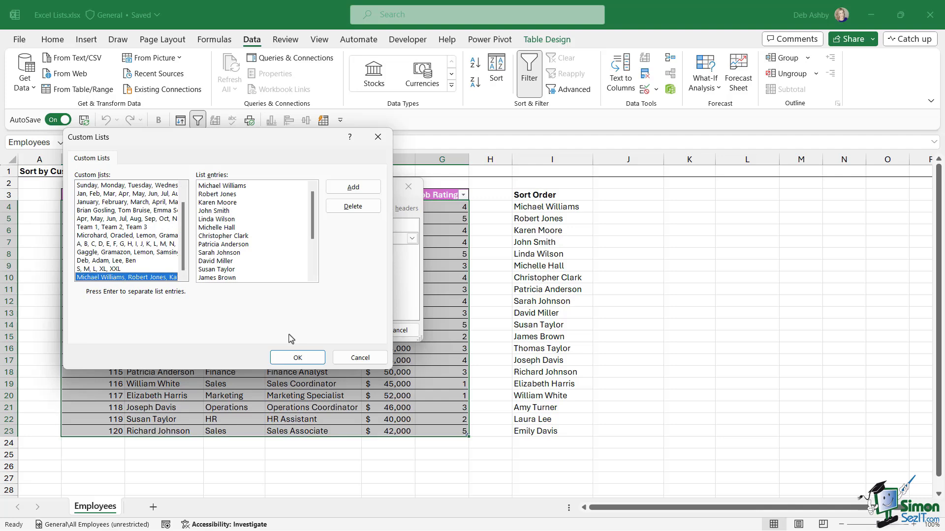
left_click(296, 358)
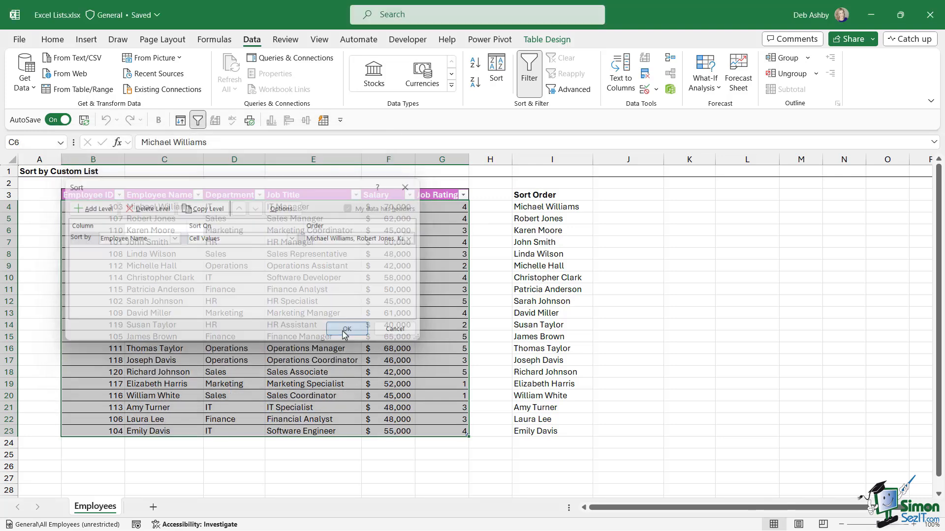
left_click(346, 329)
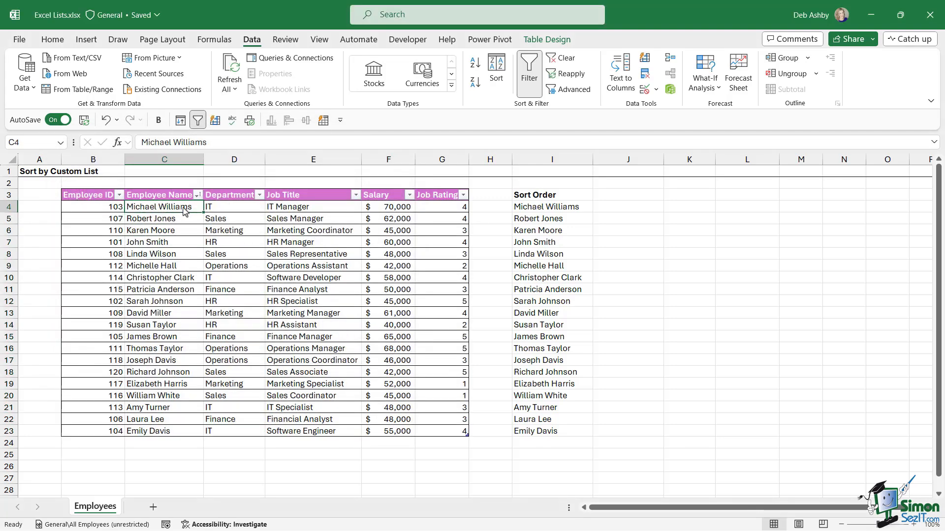
left_click_drag(162, 207, 162, 420)
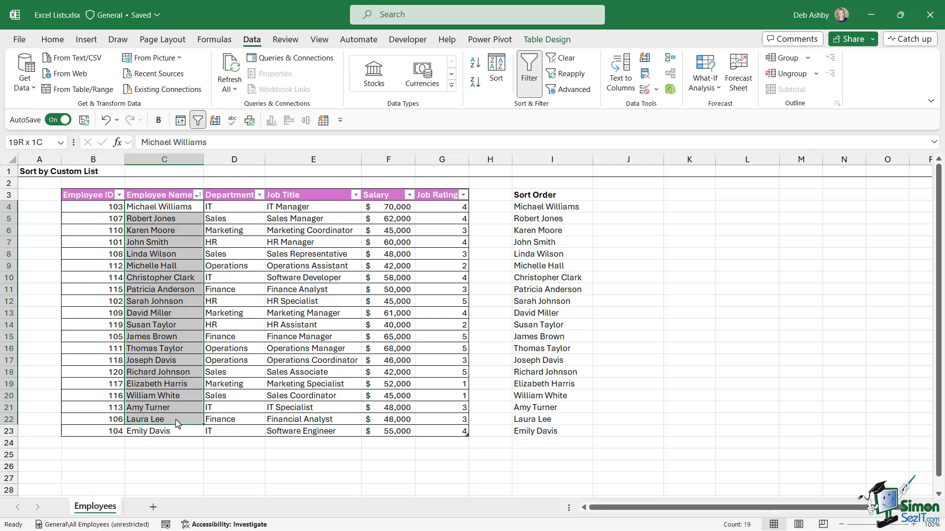